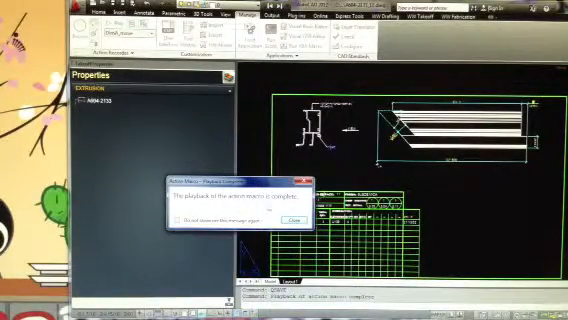
Step: Dismiss the Action Macro playback-completed notice, leaving the drawing with its filled title block
click(292, 220)
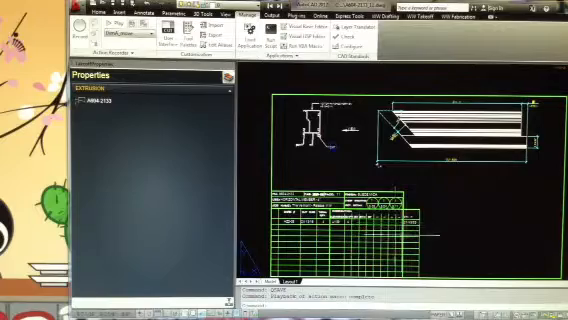